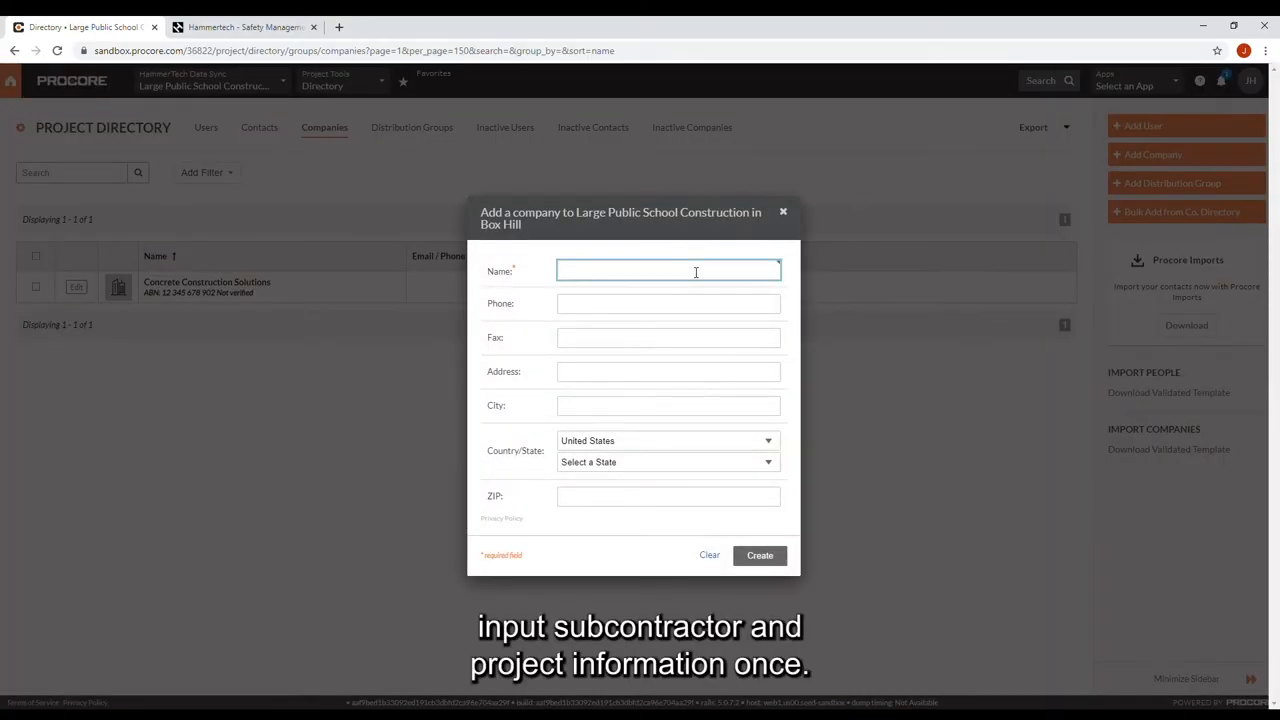
Step: Add Architect TEST Company by searching 'arc' and choosing it from the suggestions
text(arc)
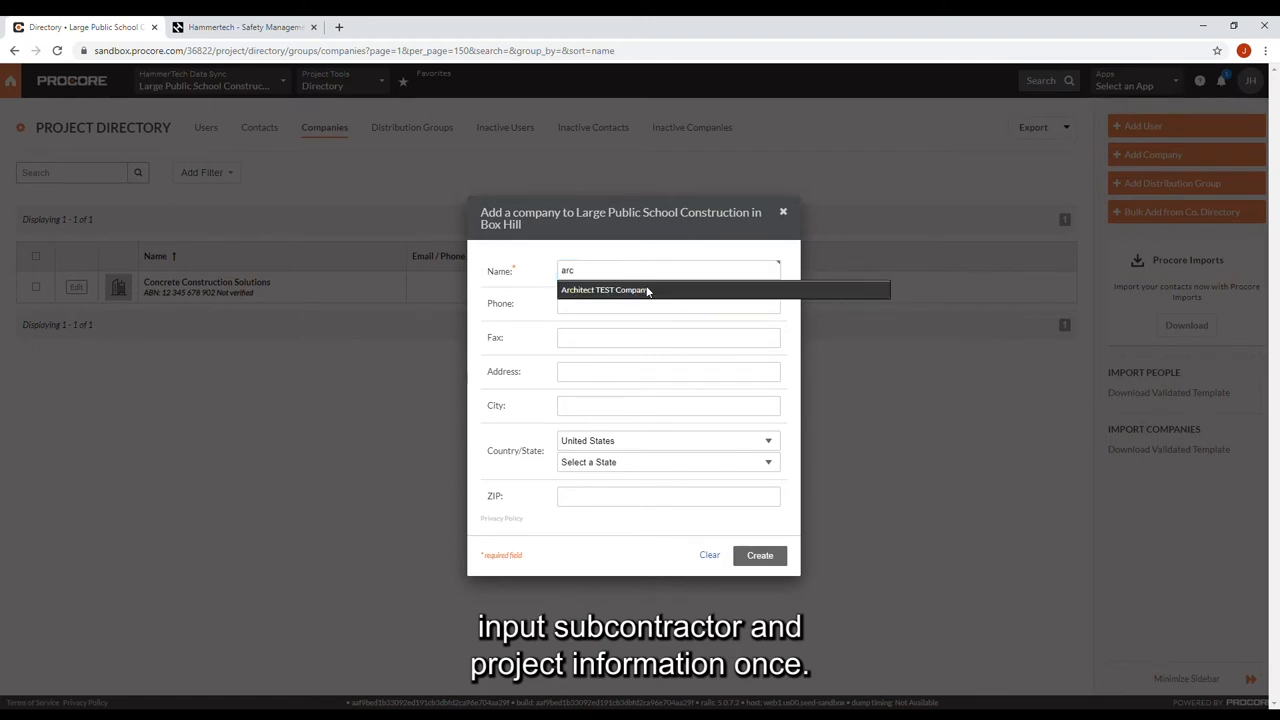
click(760, 556)
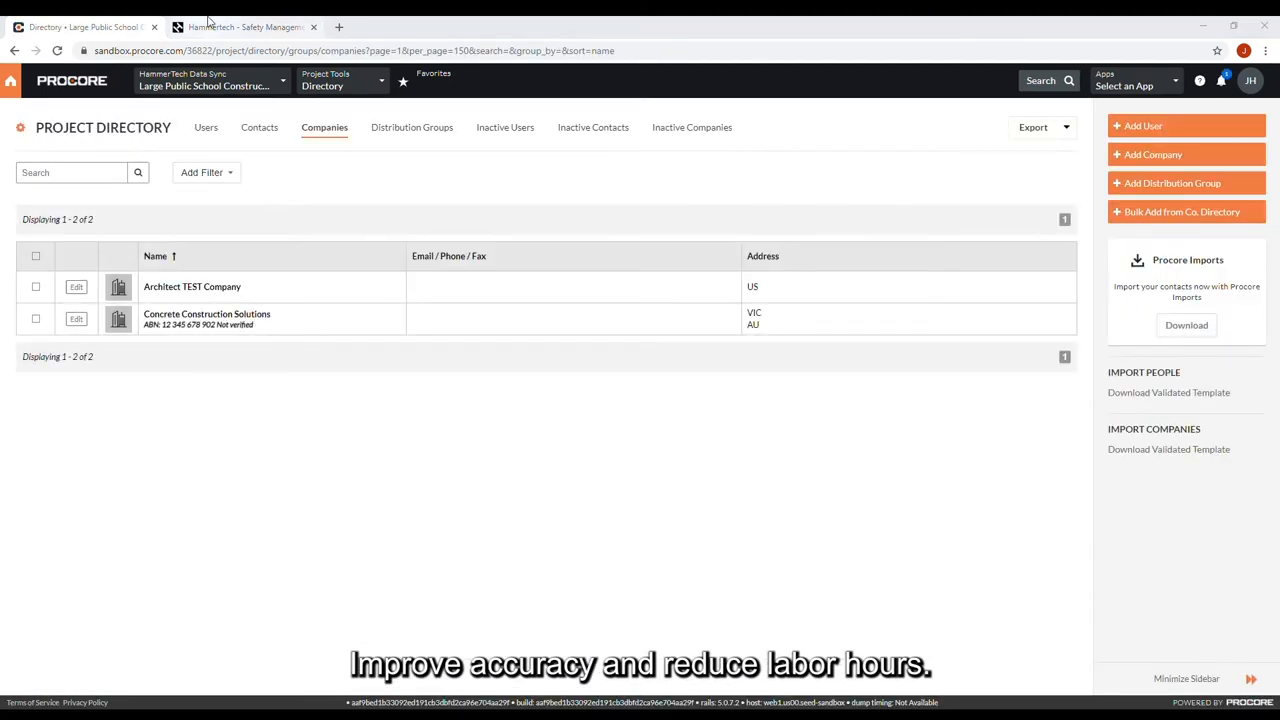
Step: In HammerTech's All Projects list, open Large Public School Construction in Box Hill and its site diary entry
click(244, 28)
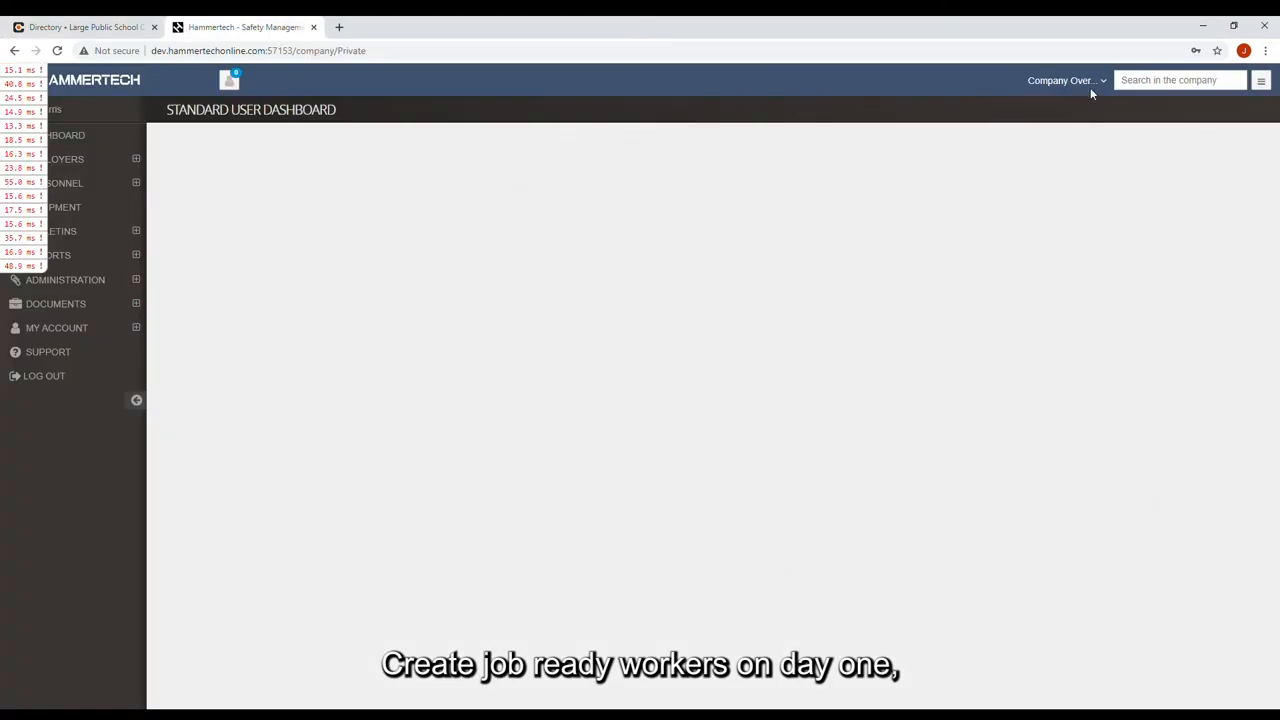
click(1064, 80)
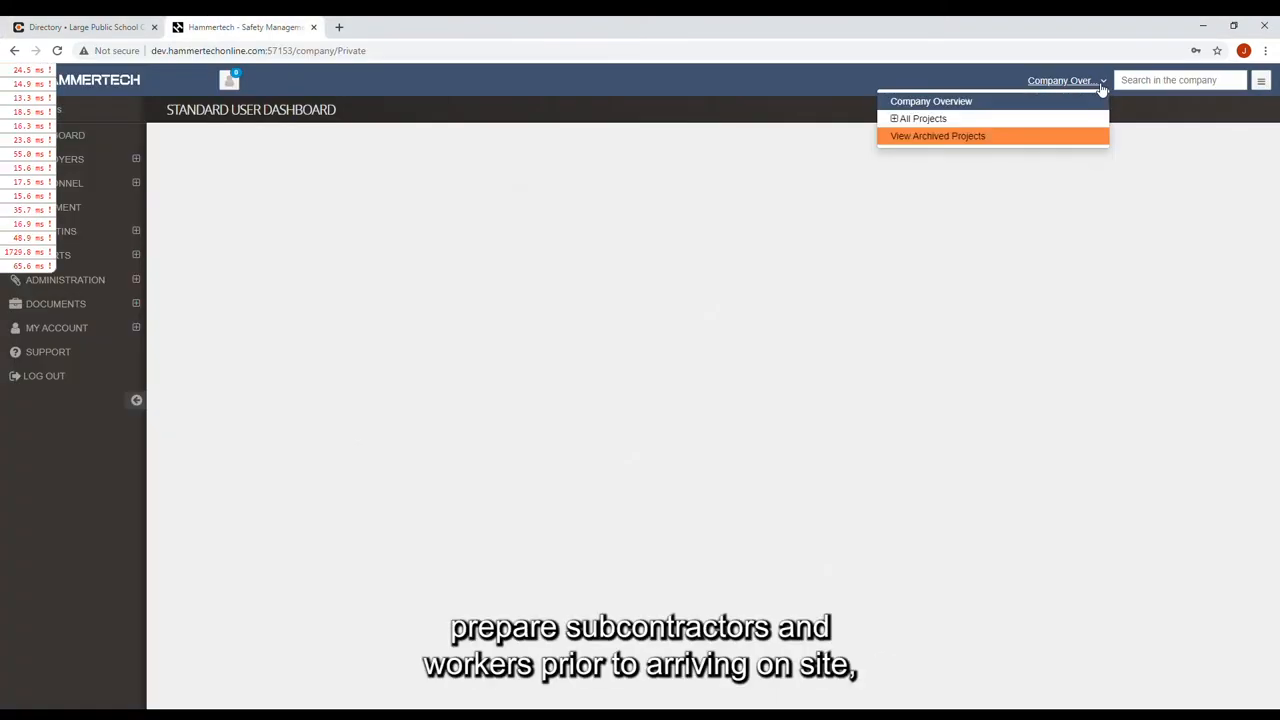
click(892, 118)
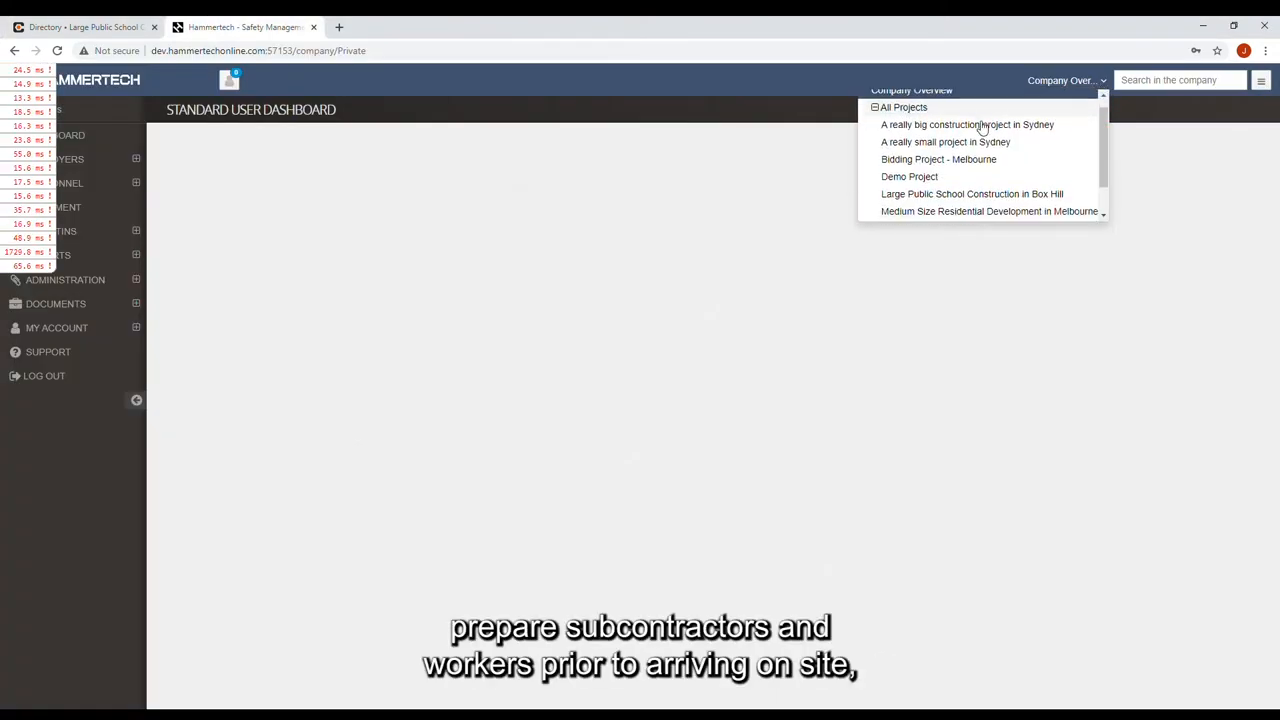
click(972, 194)
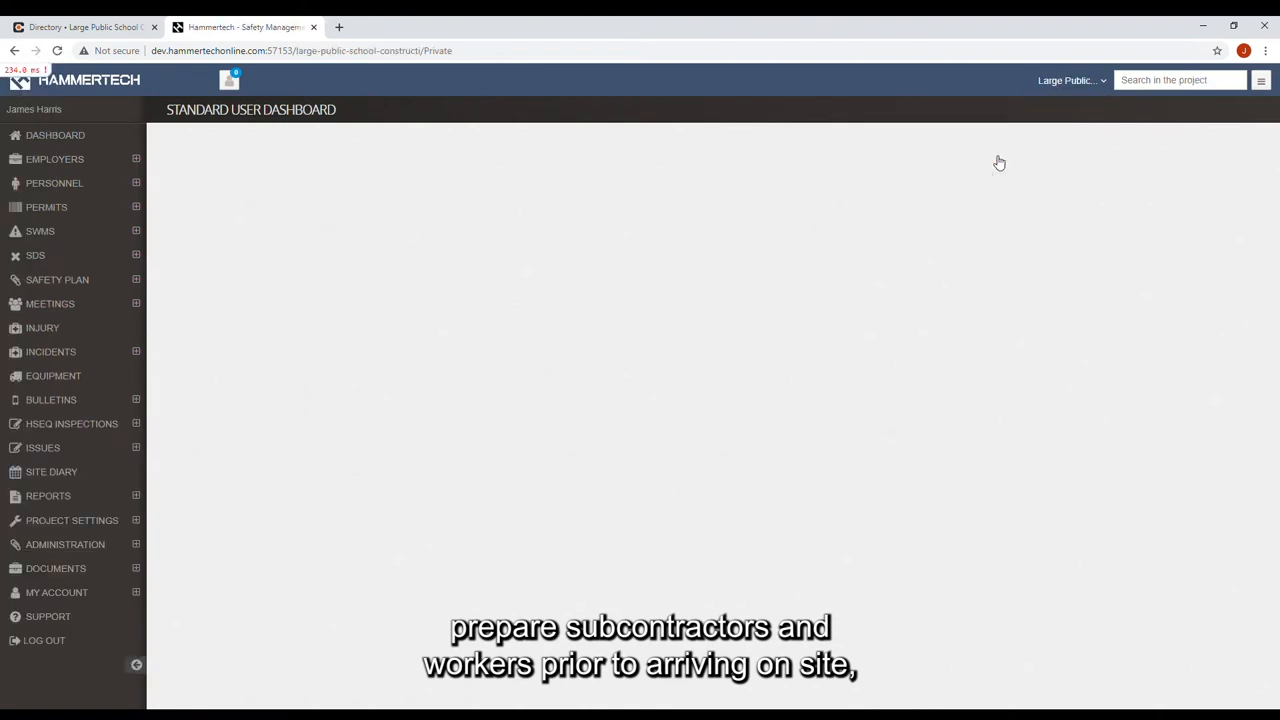
click(54, 158)
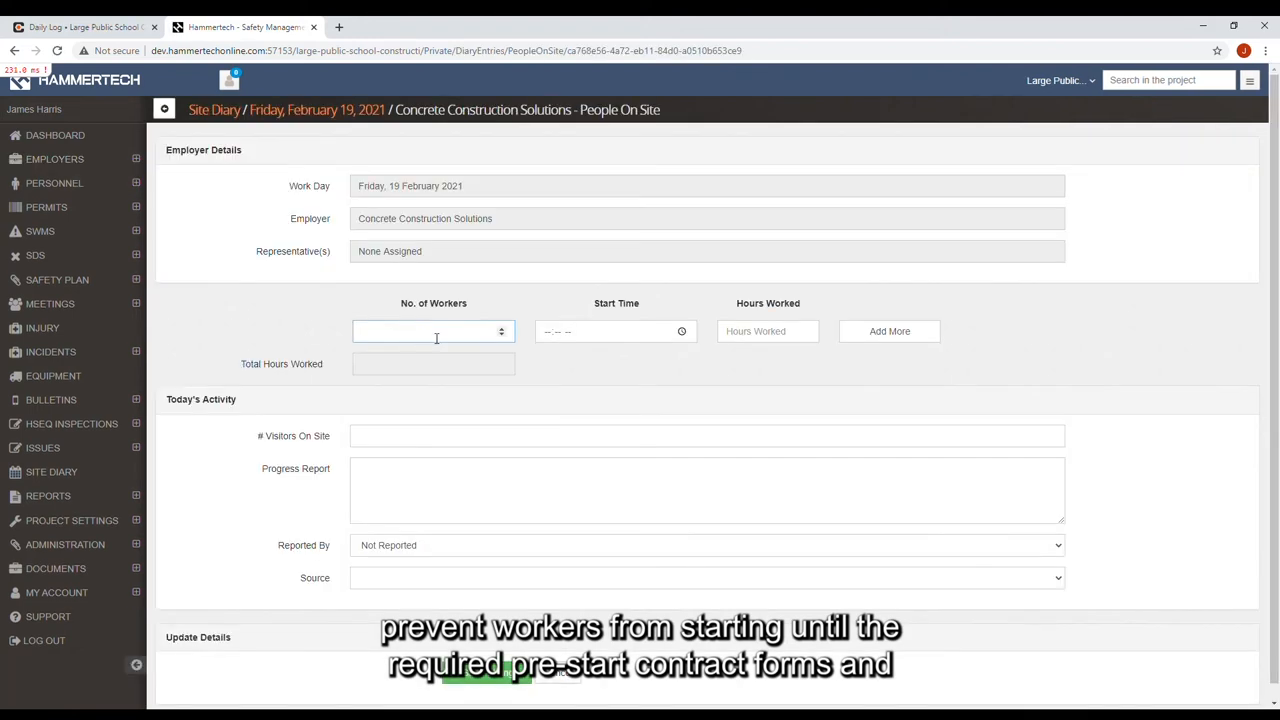
Step: Enter 6 workers in the People On Site diary, then reload Procore's February 19 Daily Log for synced hours
text(6)
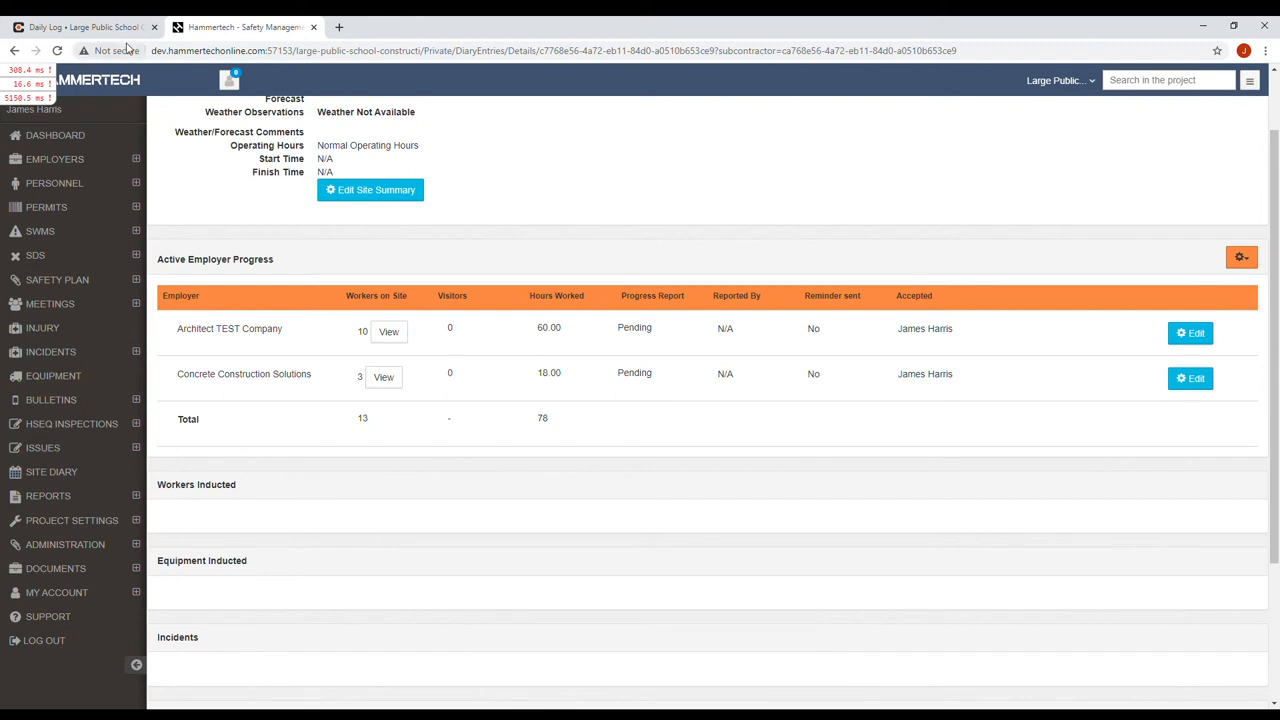
click(80, 28)
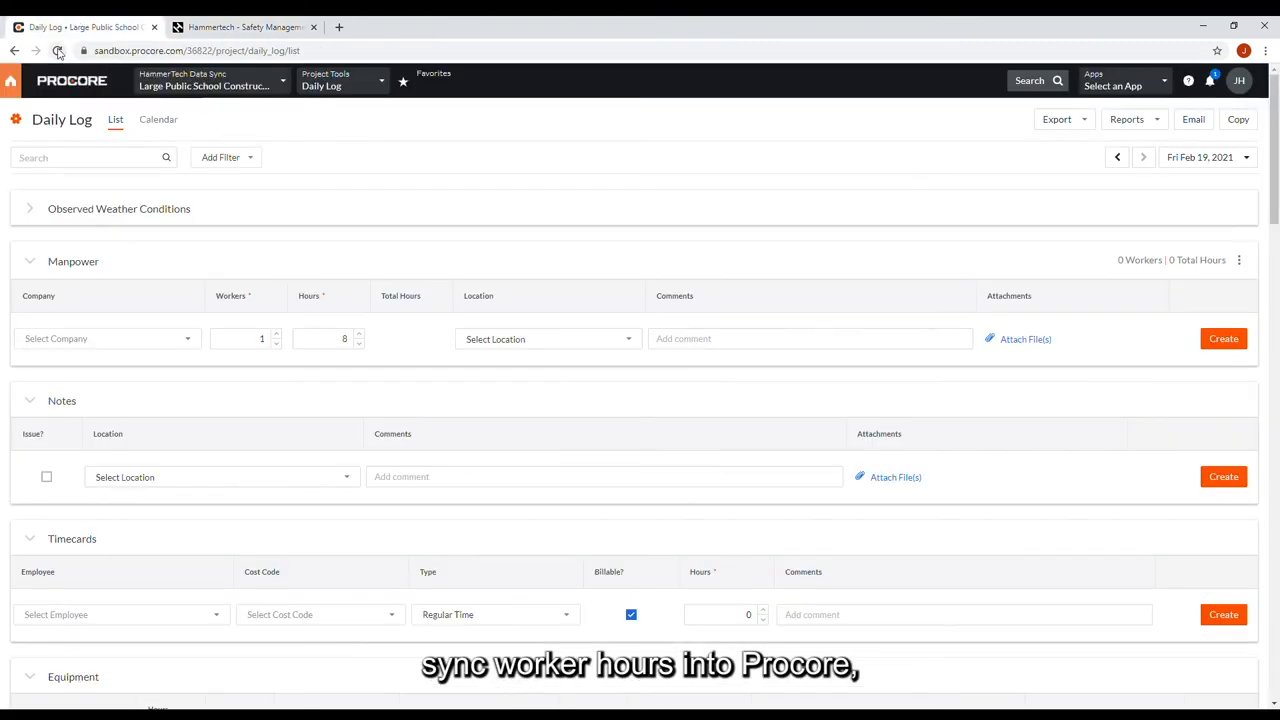
click(58, 52)
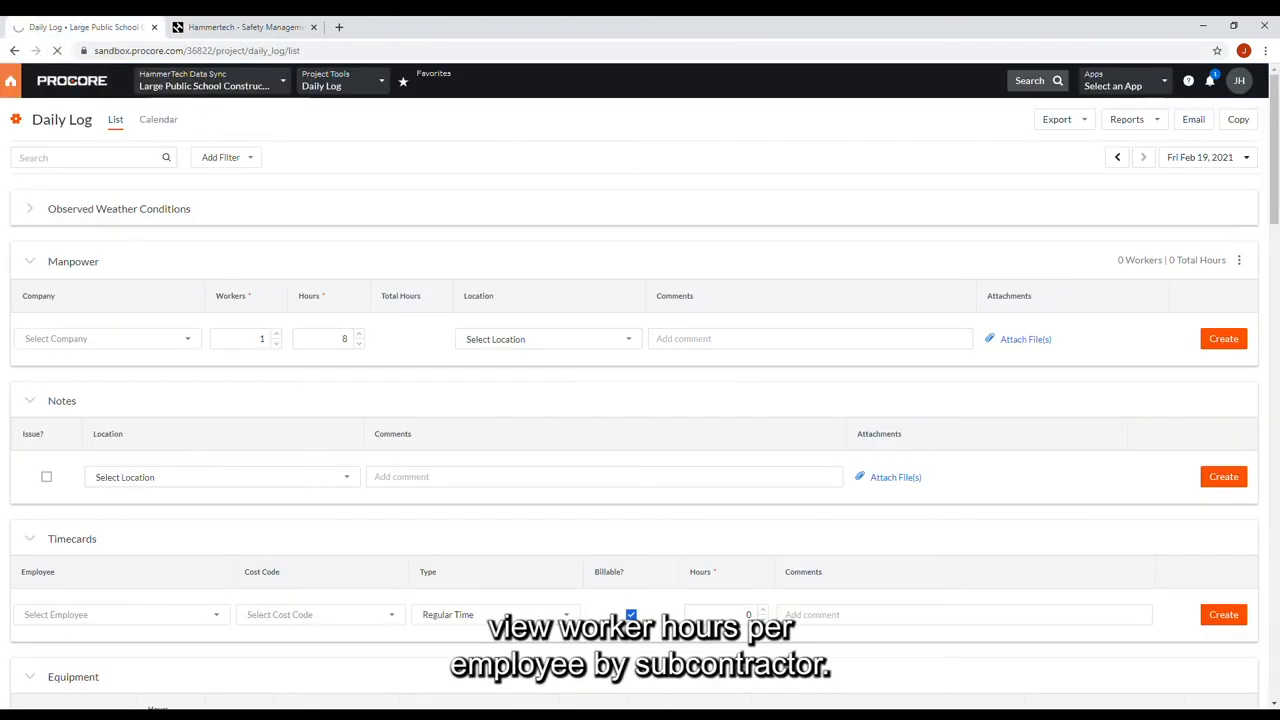